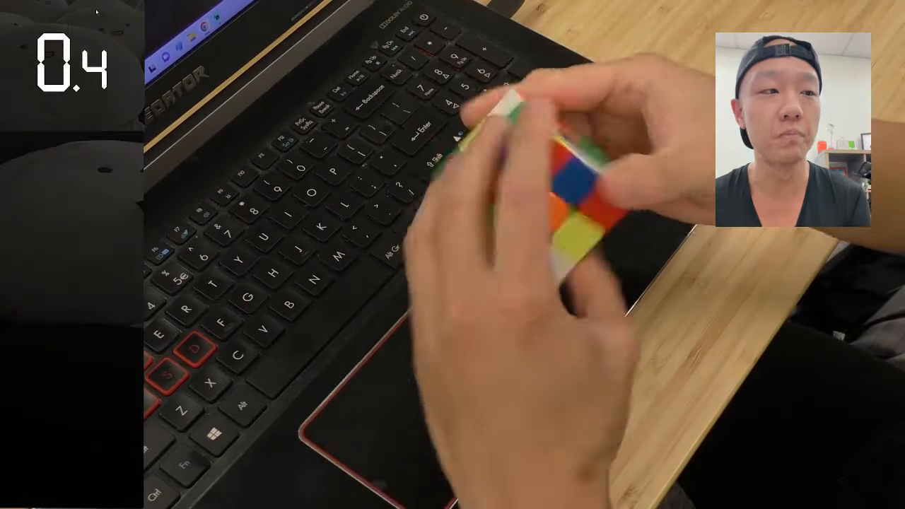
key("space")
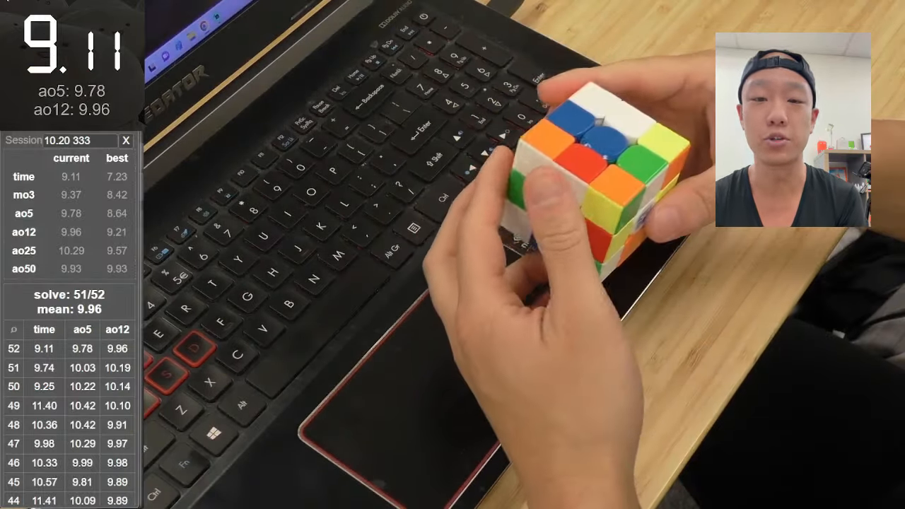
key("space")
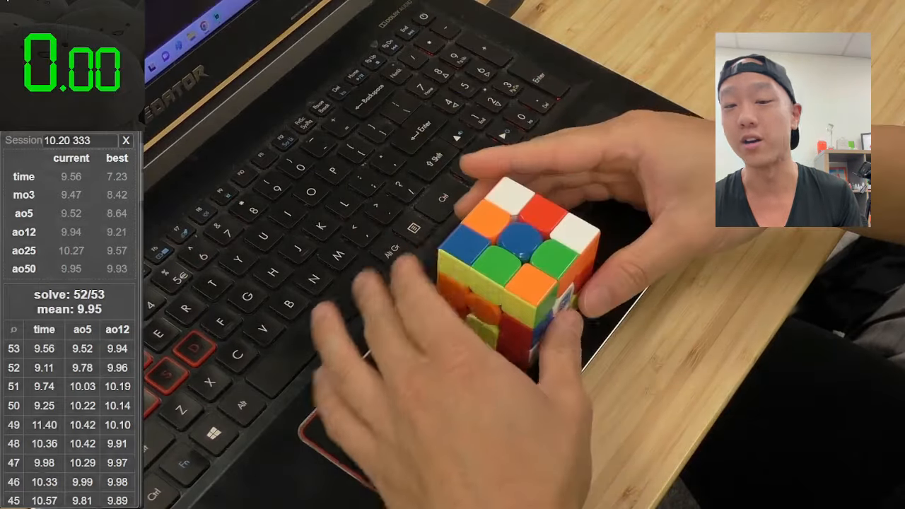